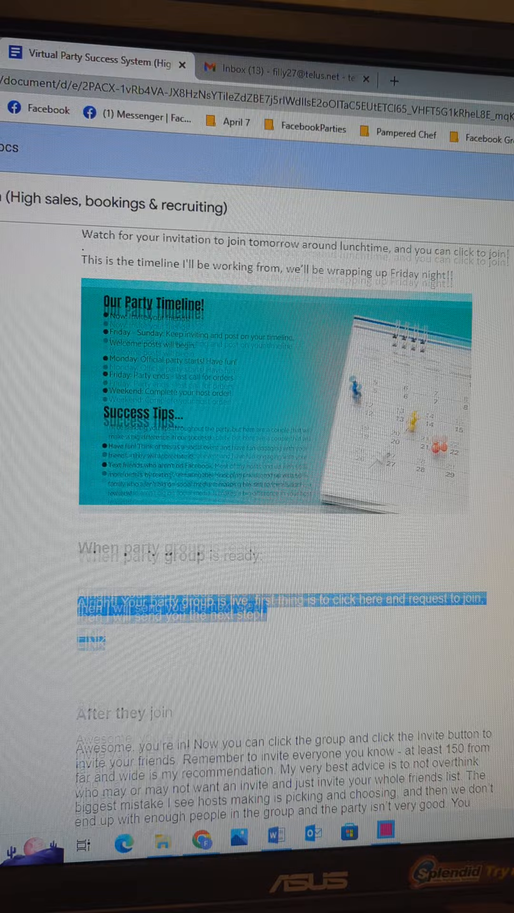
Select the 'Alright!…' party-group message with its LINK placeholder for copying into Notepad
scroll("up", 3)
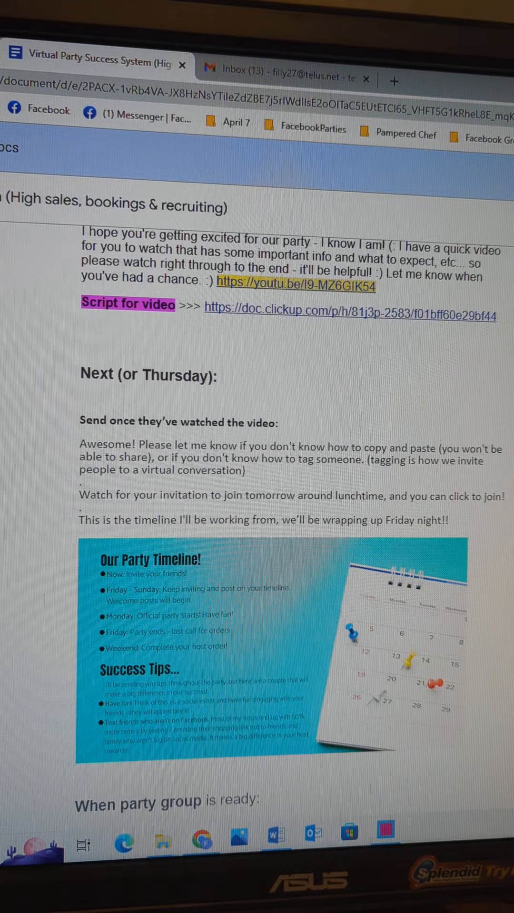
scroll("down", 3)
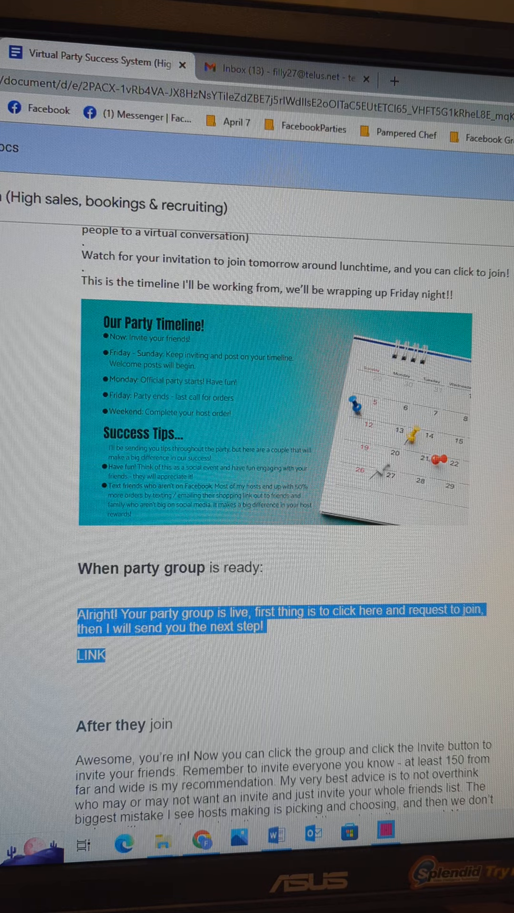
scroll("down", 3)
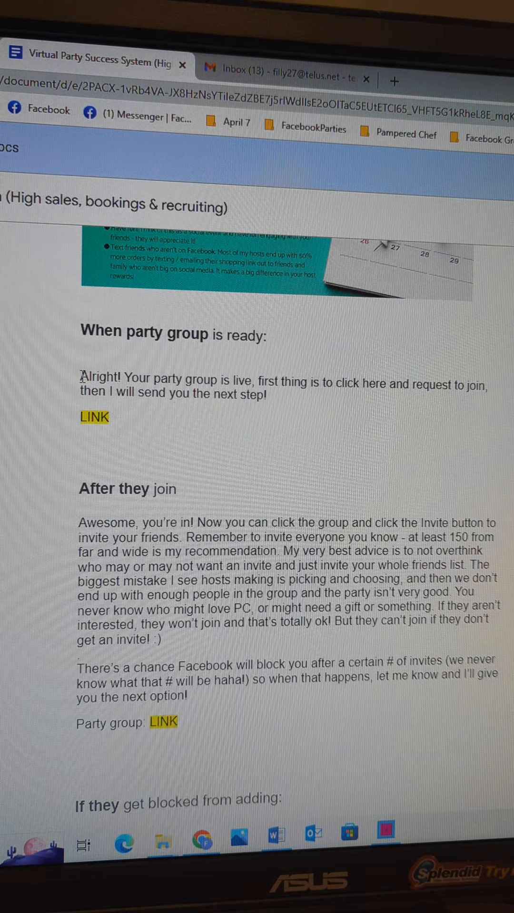
left_click_drag(80, 379, 109, 418)
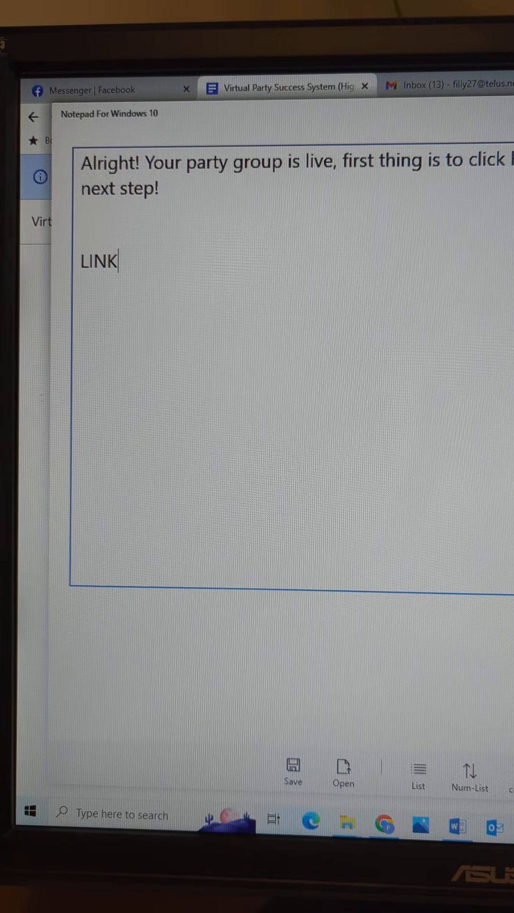
left_click(291, 89)
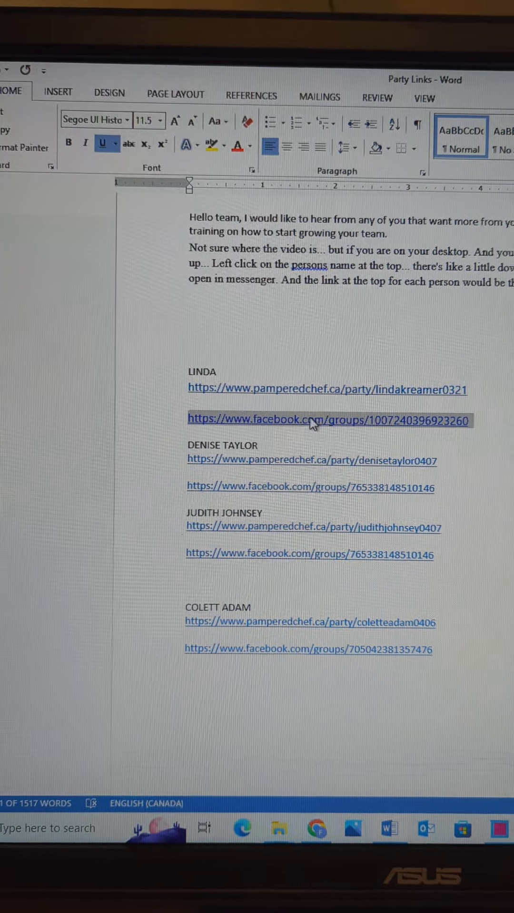
Copy the facebook.com/groups link from the Party Links Word file
right_click(315, 419)
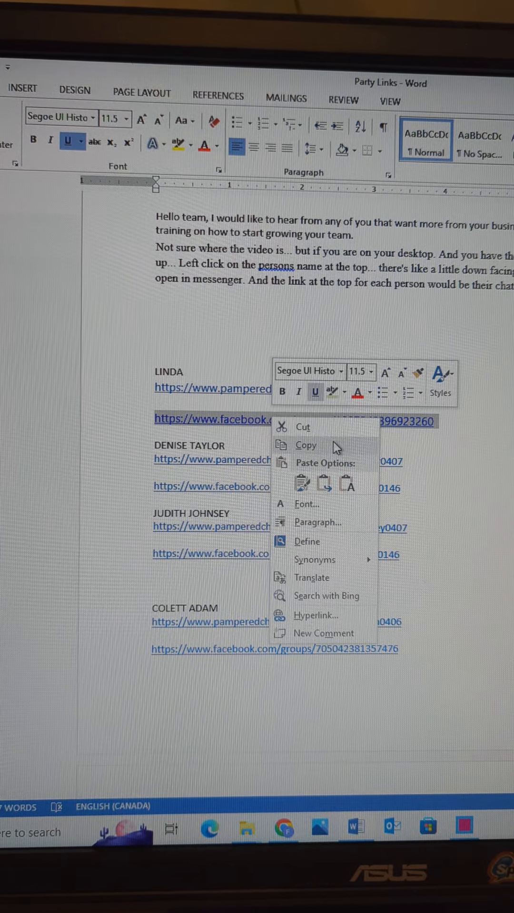
left_click(186, 78)
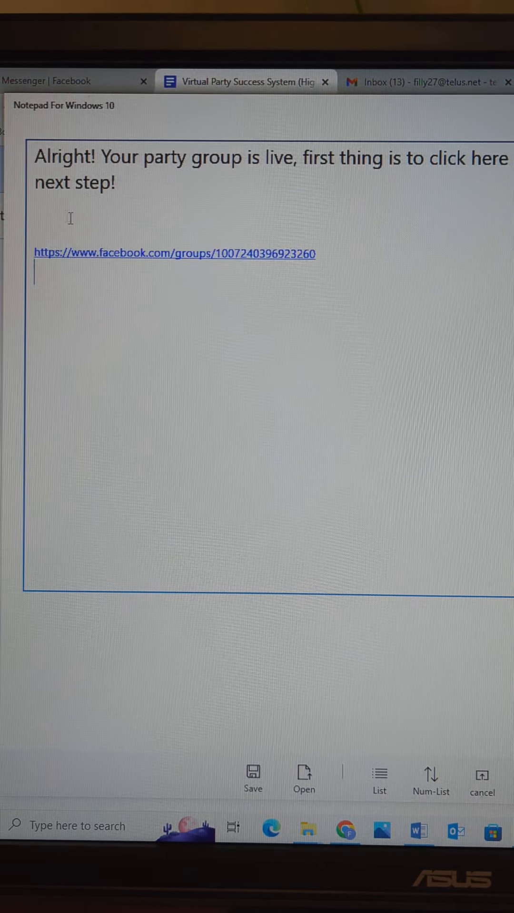
mouse_move(377, 184)
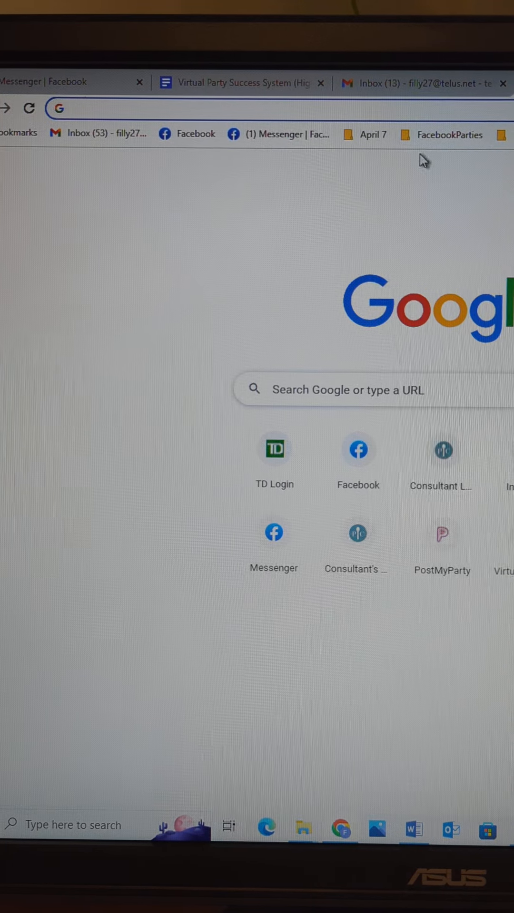
Load the group URL in Chrome to confirm it opens the Spring Fling PC Party group, then return to Notepad
left_click(304, 143)
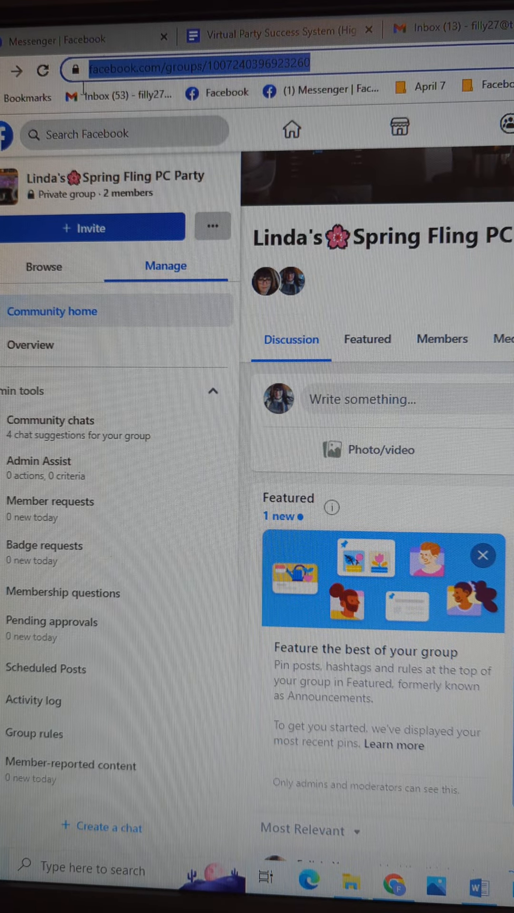
right_click(198, 64)
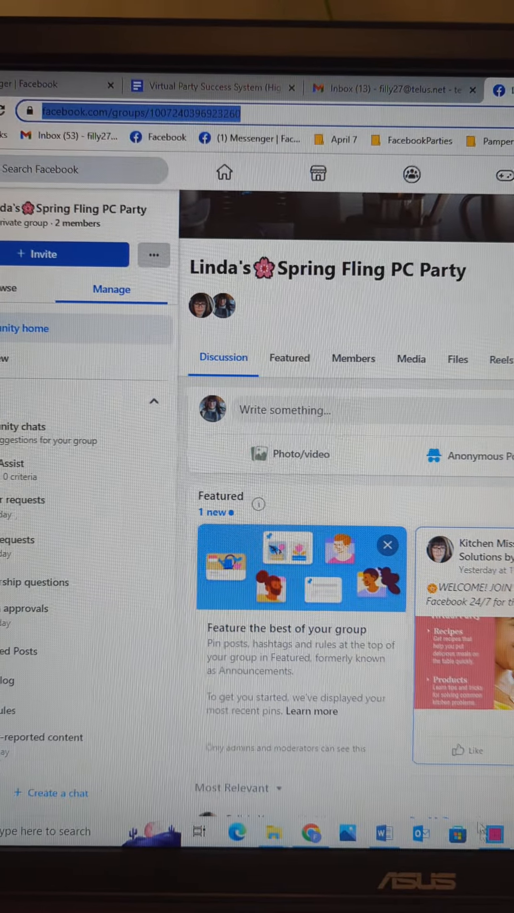
left_click(209, 88)
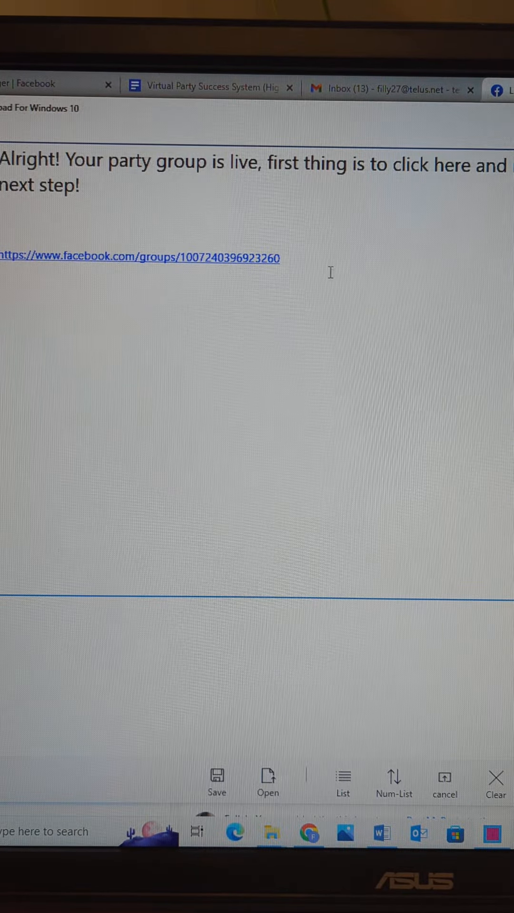
Leave the linked Notepad message and return to the Virtual Party Success System document
right_click(93, 258)
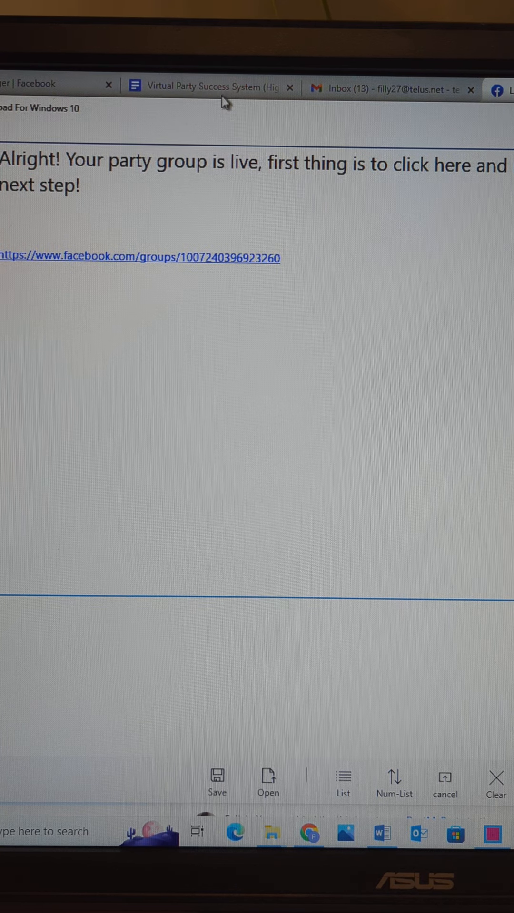
left_click(219, 91)
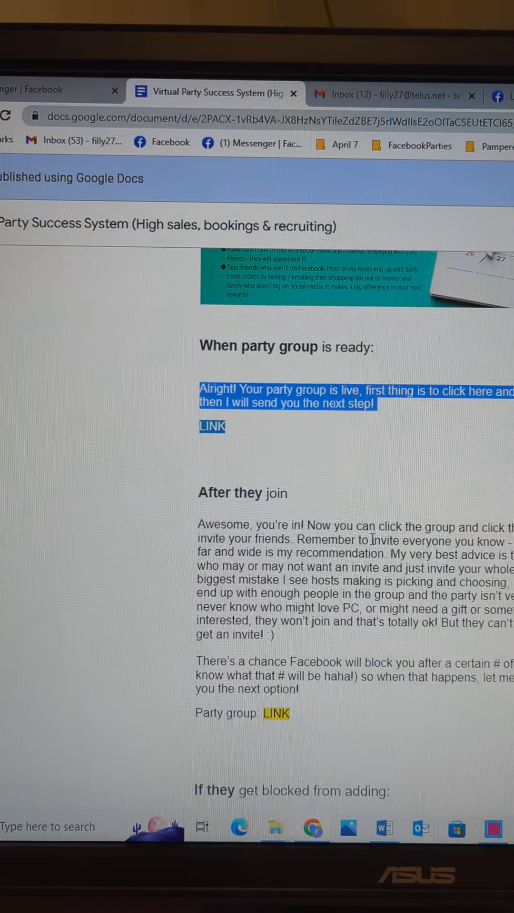
Scroll the Google Docs template before switching back to the Party Links Word file
scroll("down", 3)
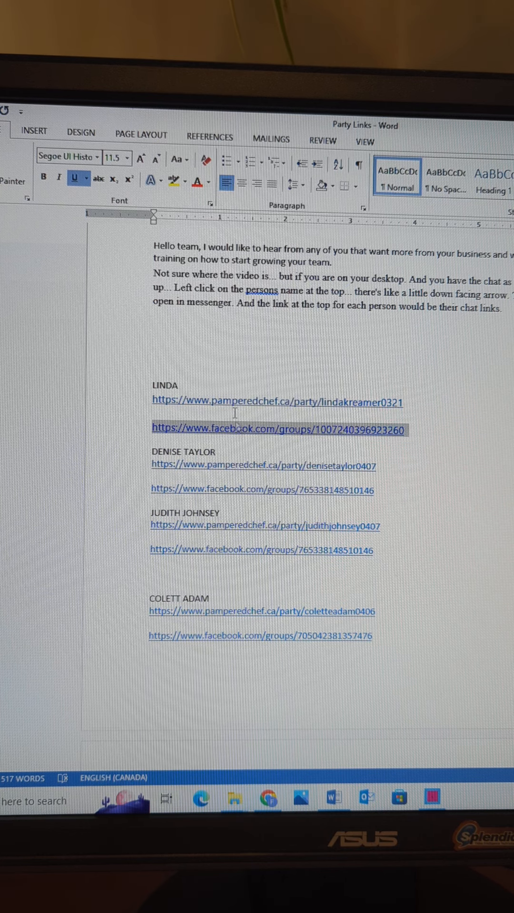
mouse_move(278, 439)
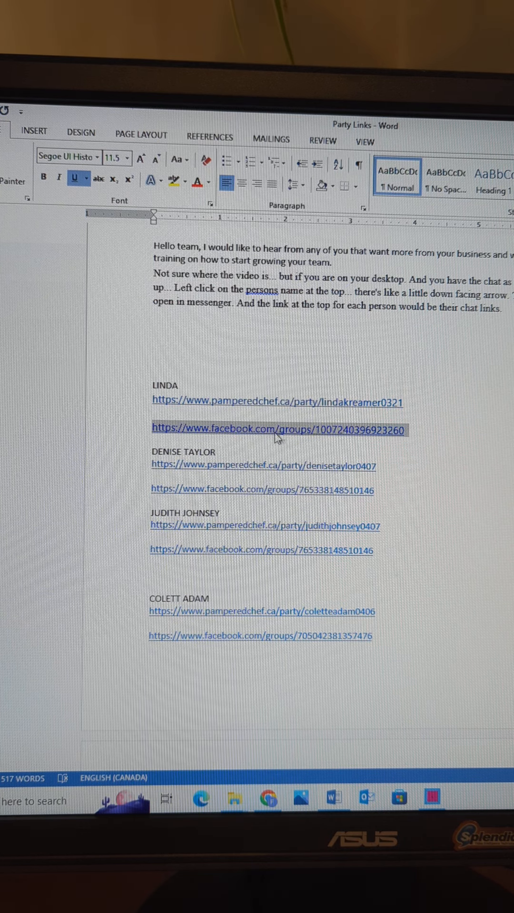